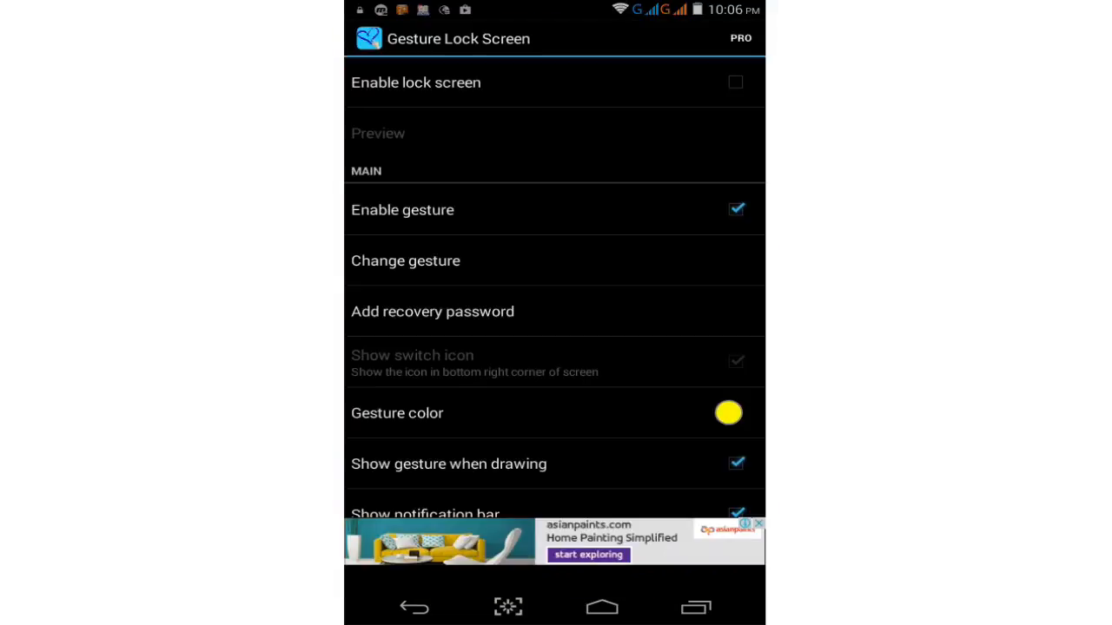
# Step: Enable the lock screen checkbox so gesture unlocking becomes active
pyautogui.click(555, 82)
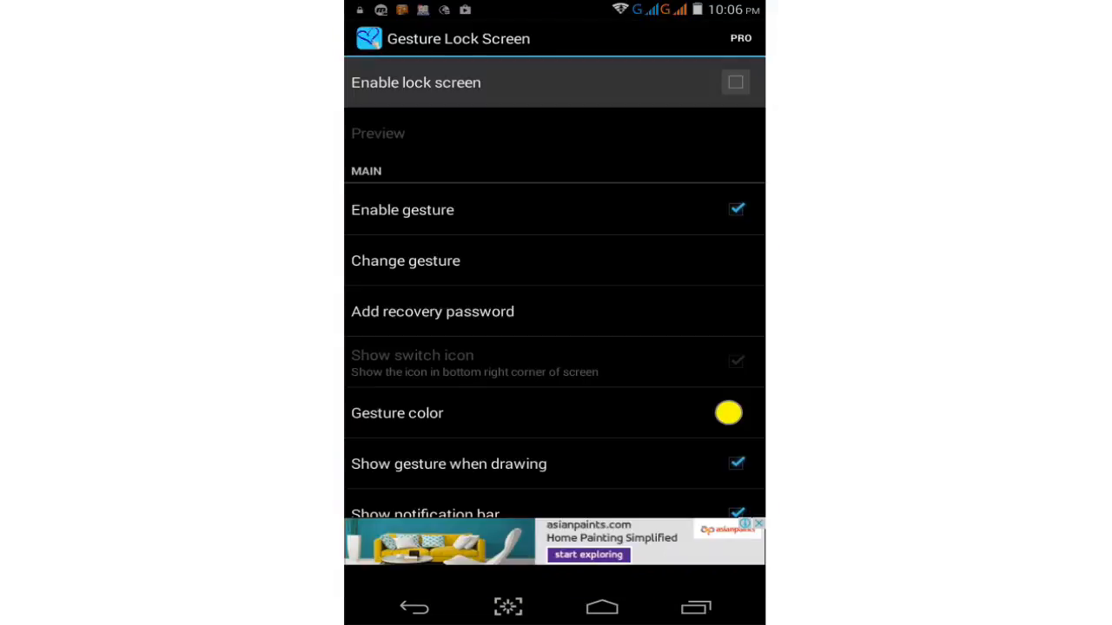
pyautogui.click(734, 81)
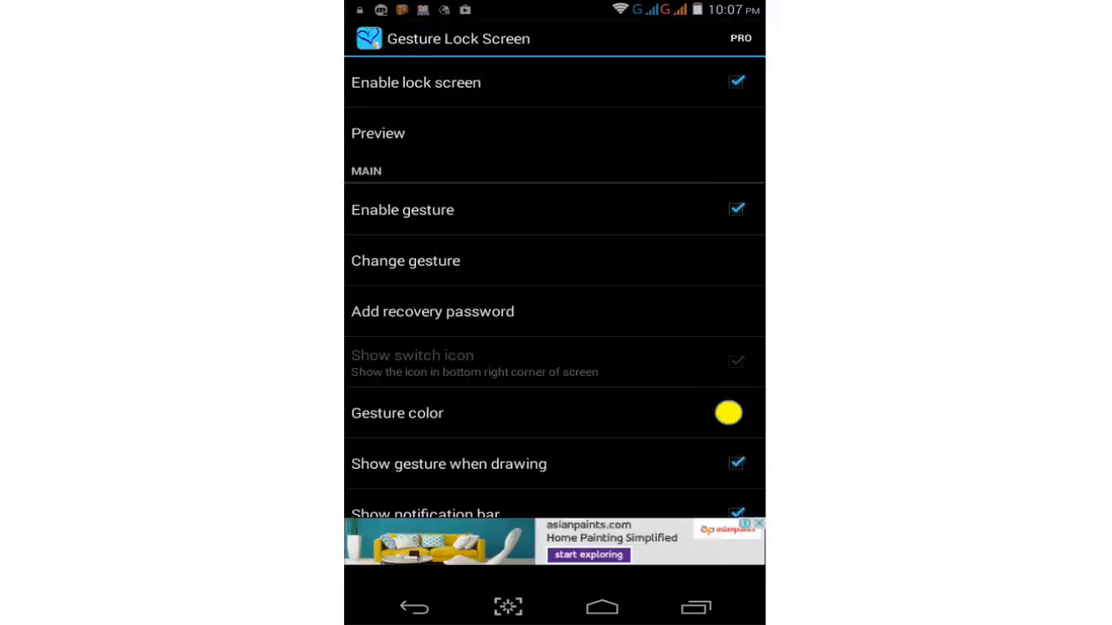
# Step: Record a new unlock gesture via Change gesture, drawing and redrawing it to confirm
pyautogui.click(405, 260)
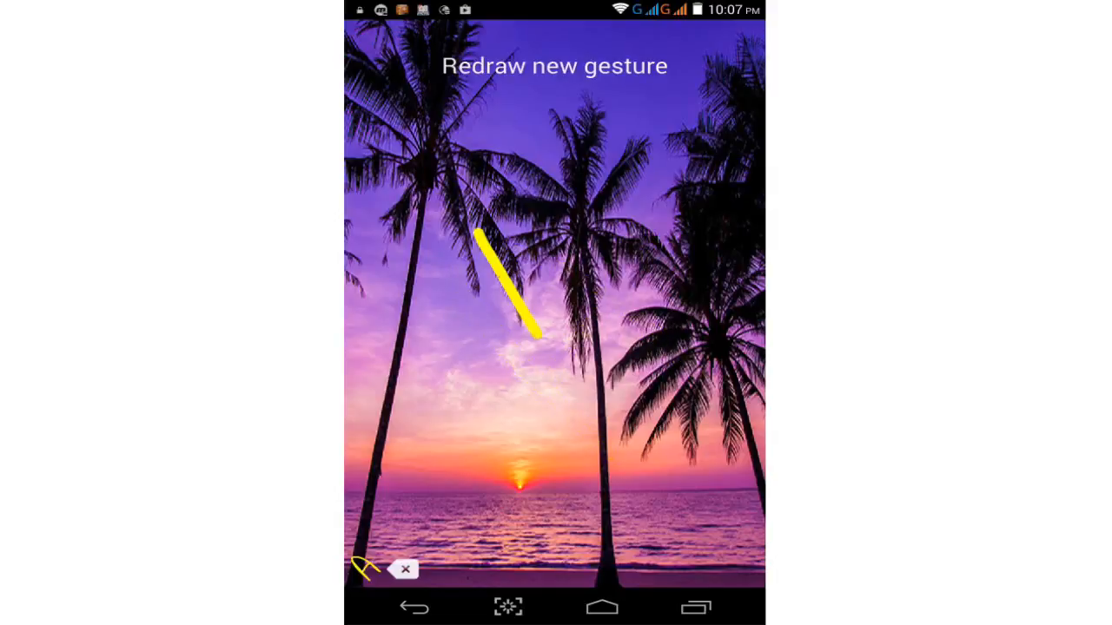
pyautogui.moveTo(486, 244); pyautogui.dragTo(733, 373)
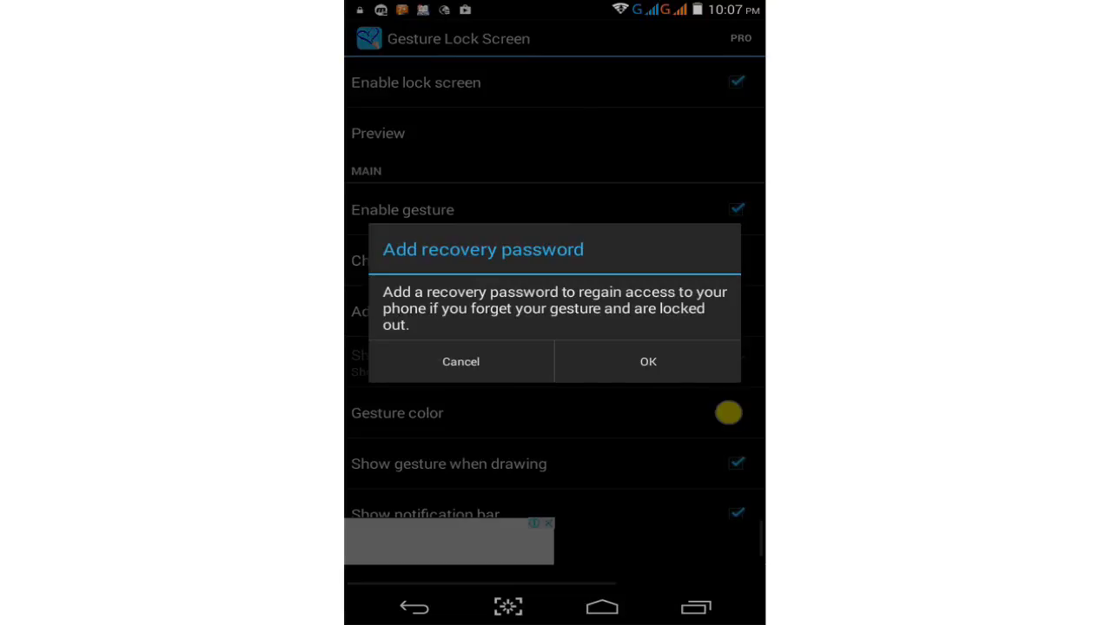
pyautogui.click(460, 362)
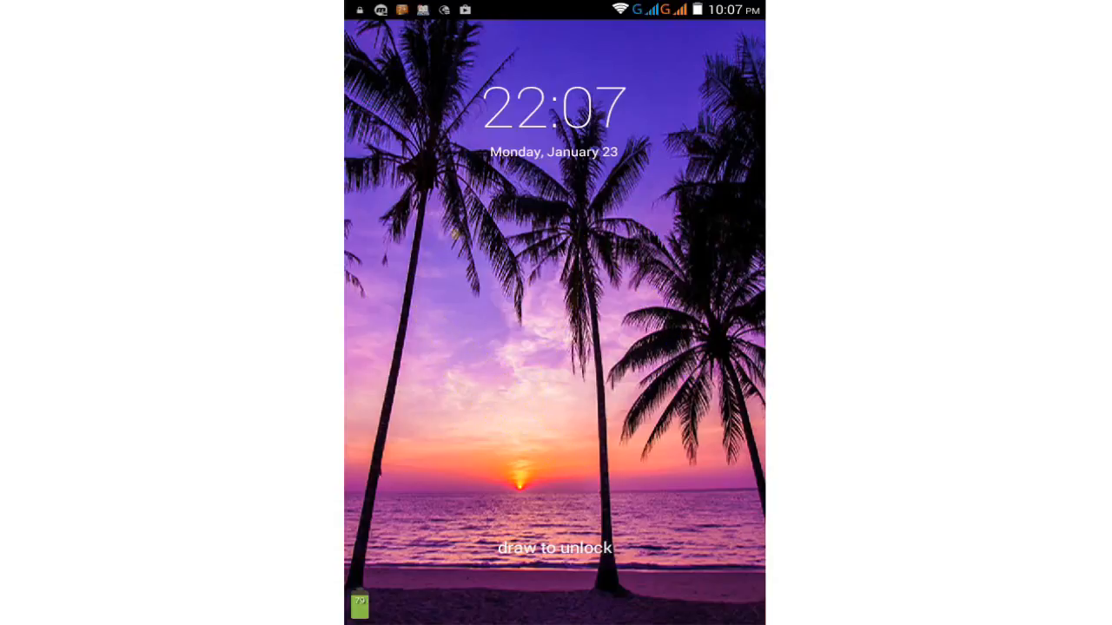
# Step: Draw the new gesture on the palm-tree sunset lock screen preview to unlock it
pyautogui.moveTo(451, 237); pyautogui.dragTo(605, 465)
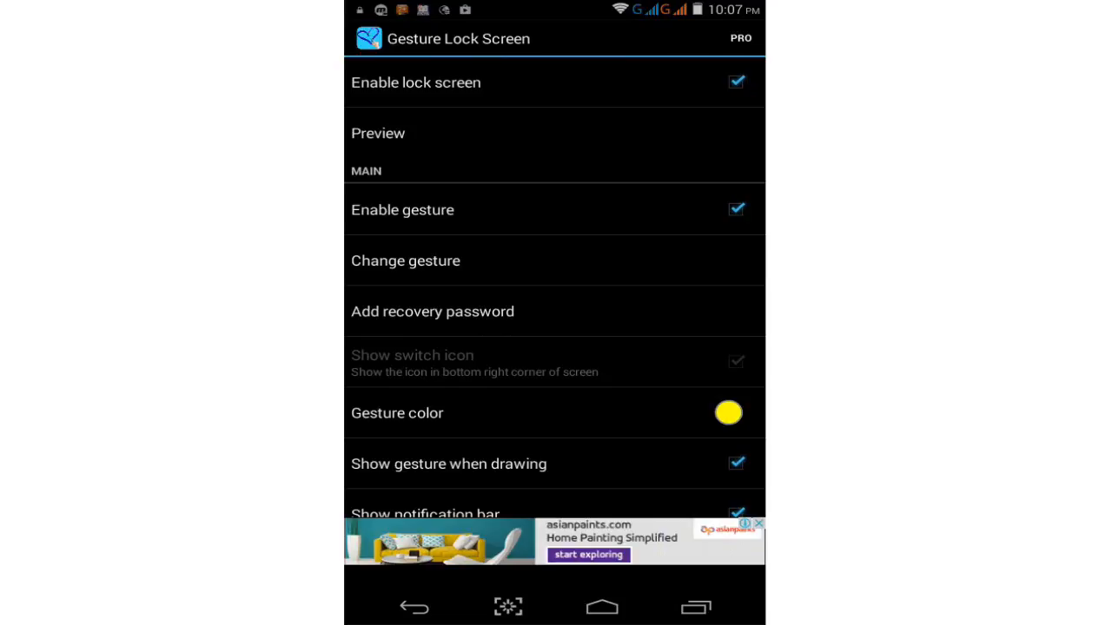
# Step: Choose yellow in the gesture color picker and apply it
pyautogui.scroll(3)
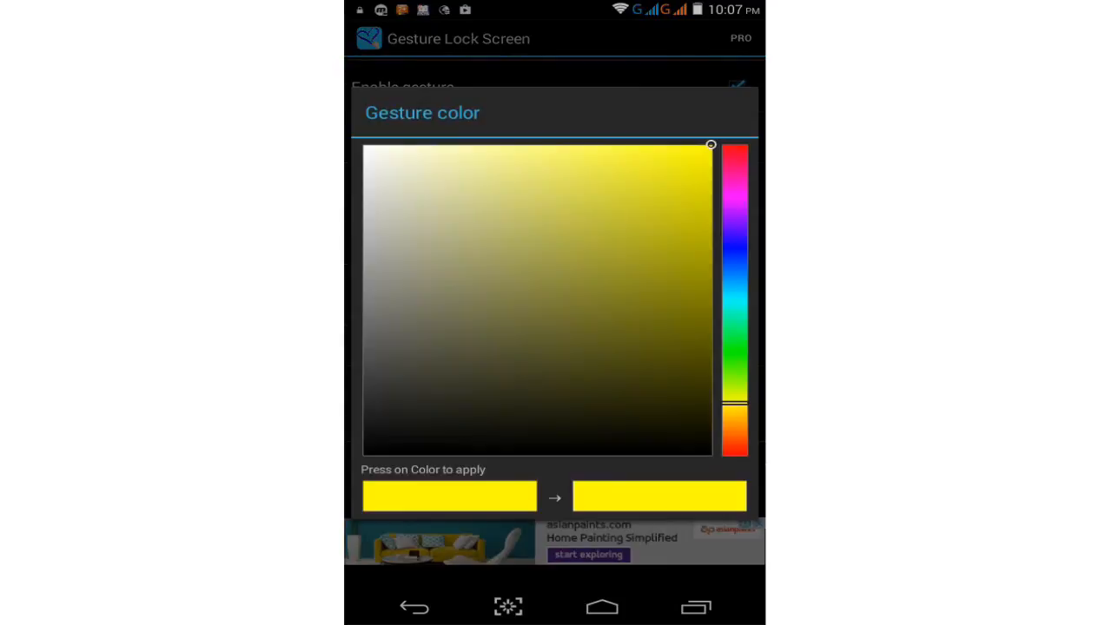
pyautogui.click(655, 304)
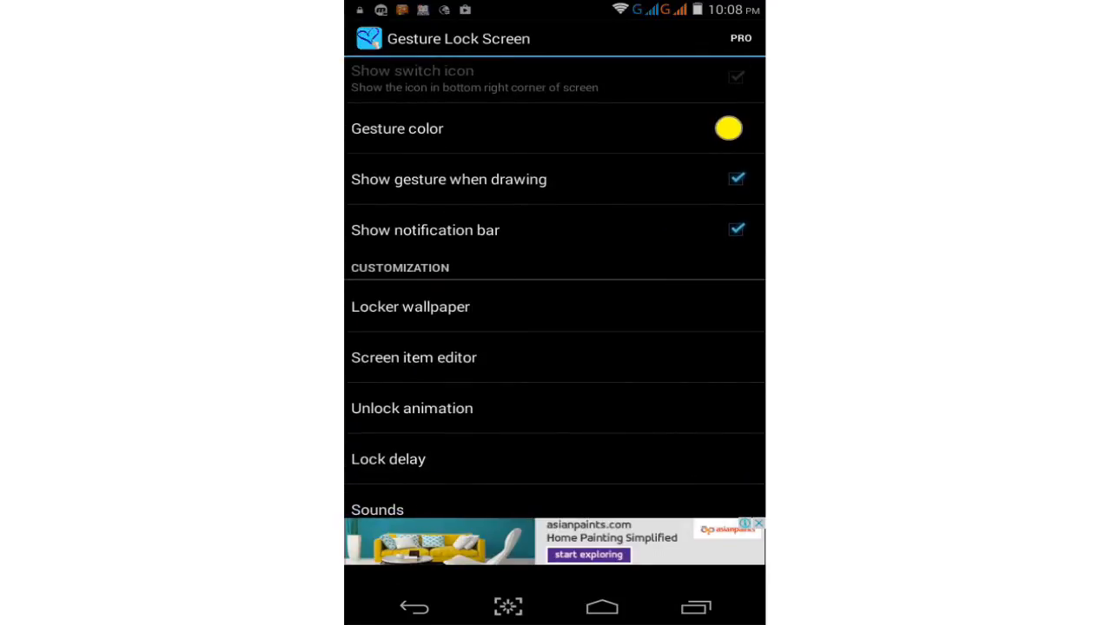
# Step: Browse the Locker wallpaper thumbnails toward the beach photo
pyautogui.click(410, 306)
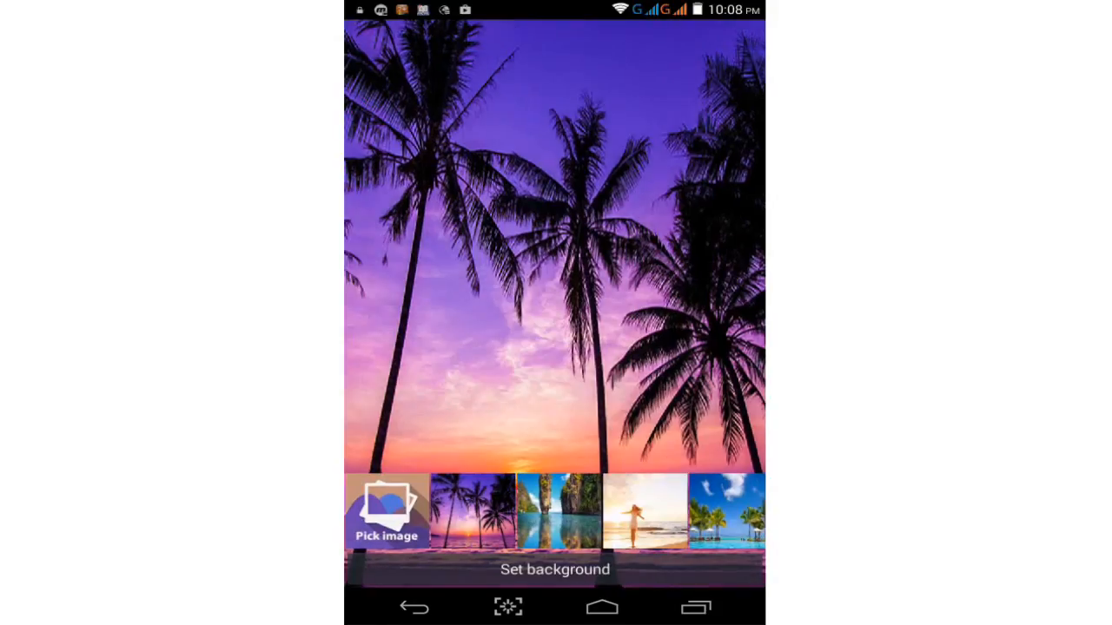
pyautogui.hscroll(-3)
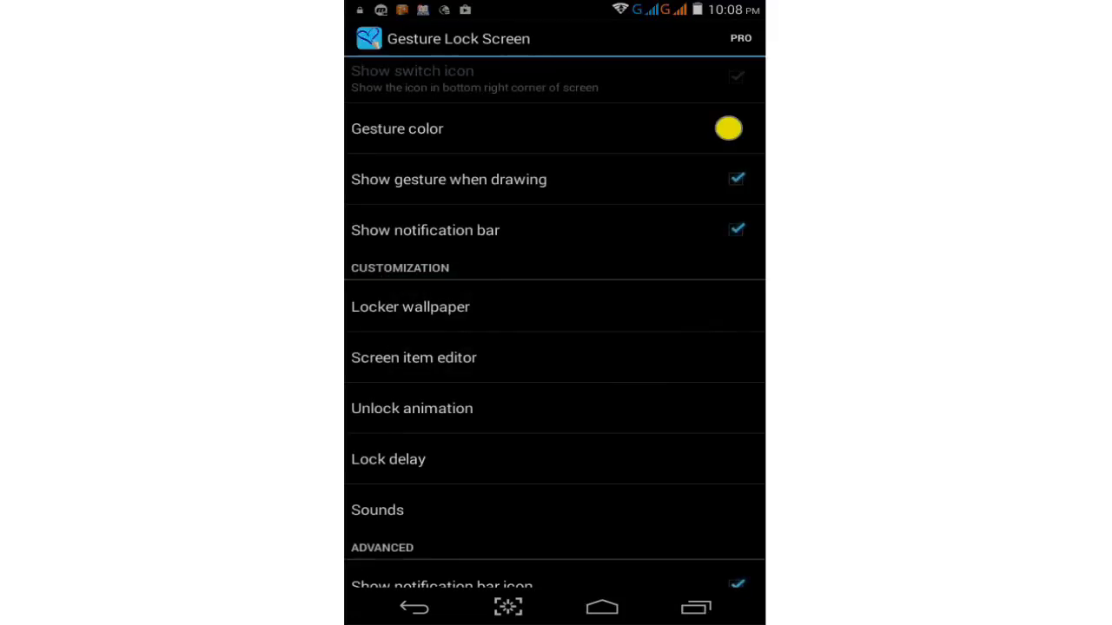
# Step: Decline the recovery password and preview the lock screen with the beach wallpaper
pyautogui.scroll(-3)
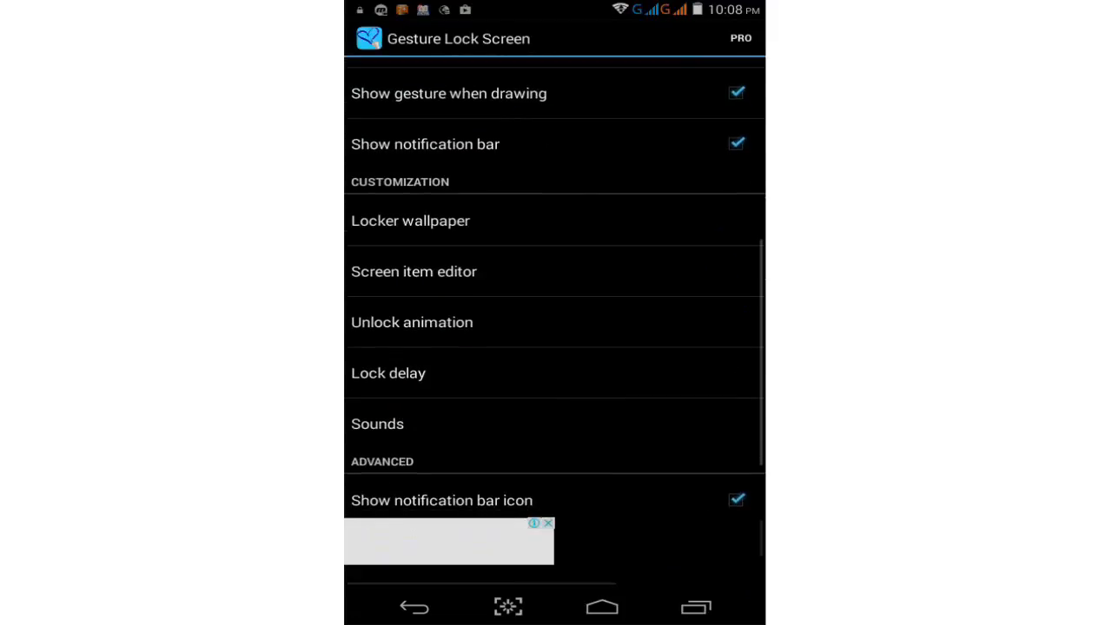
pyautogui.scroll(-3)
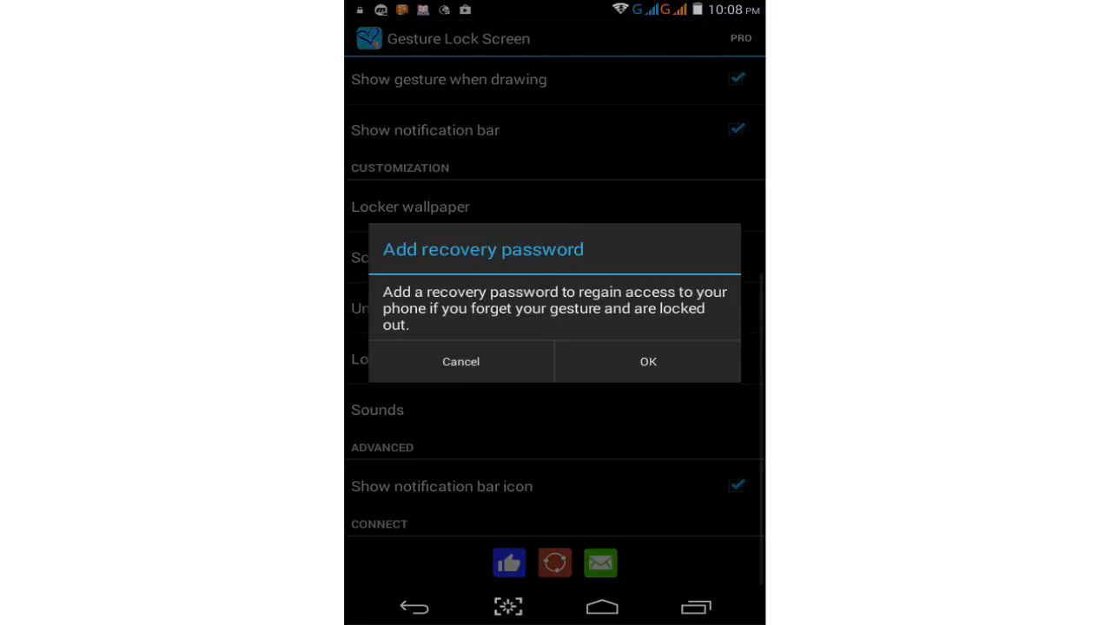
pyautogui.click(460, 362)
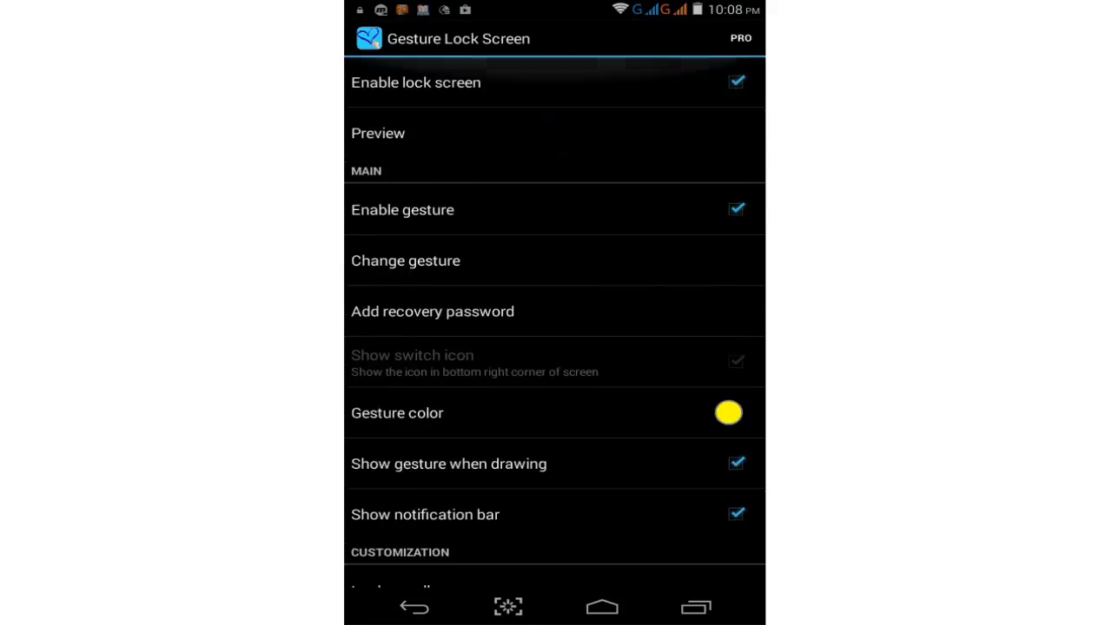
pyautogui.click(379, 132)
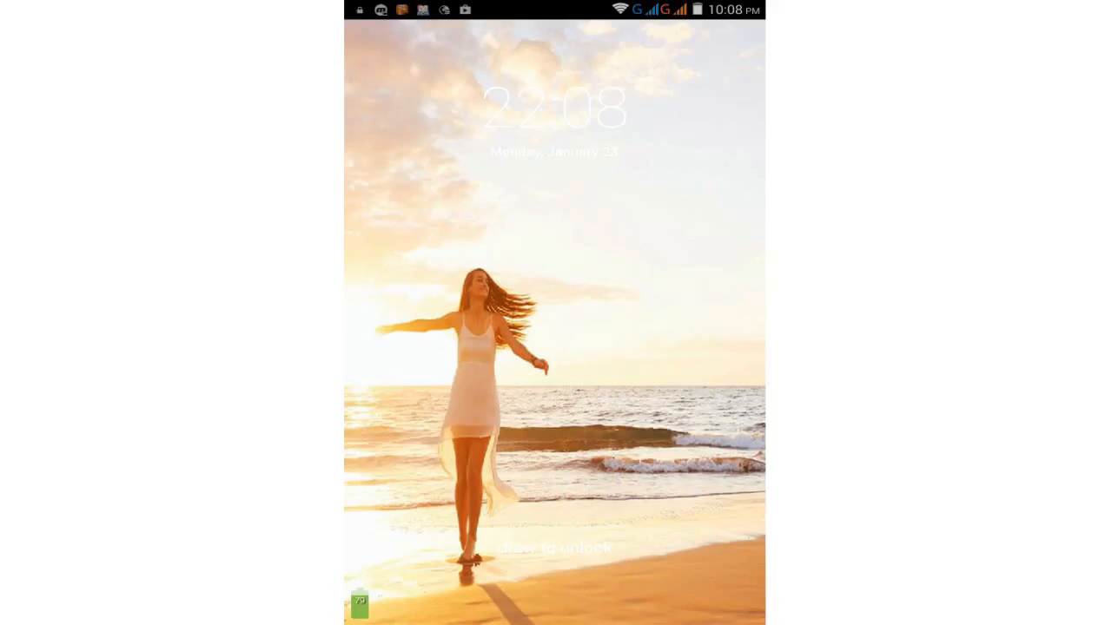